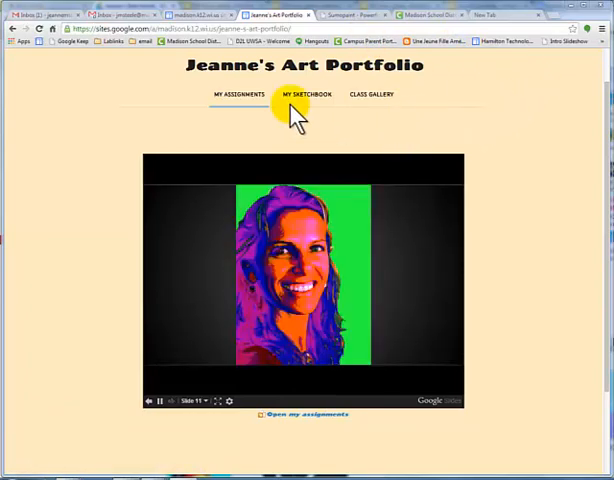
# Go to the Class Gallery page of Jeanne's Art Portfolio site
pyautogui.click(240, 94)
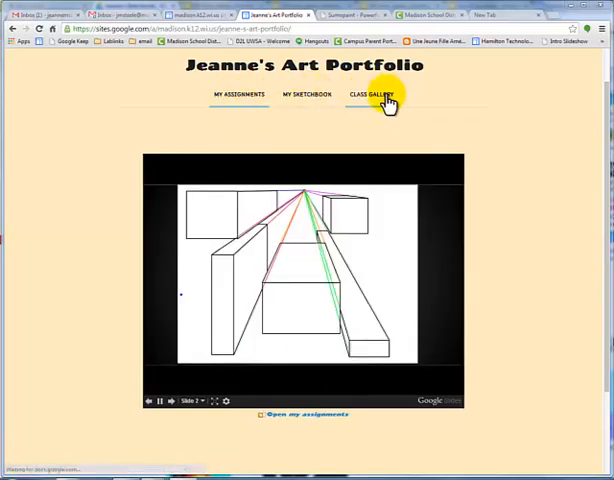
pyautogui.click(375, 94)
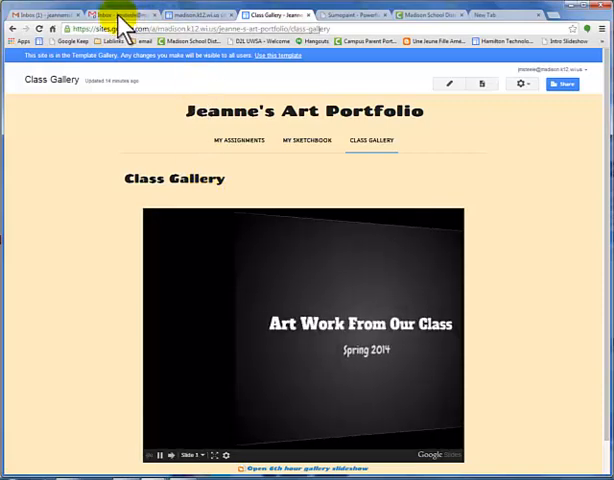
# In Drive, open the Jeanne's Sketchbook folder under My Drive and start a new presentation
pyautogui.click(130, 12)
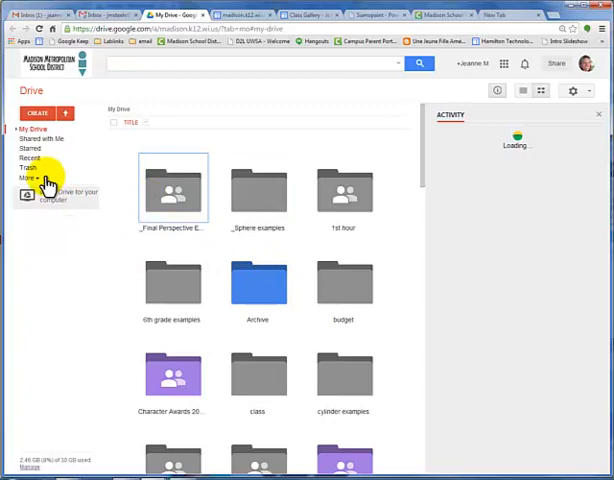
pyautogui.click(30, 128)
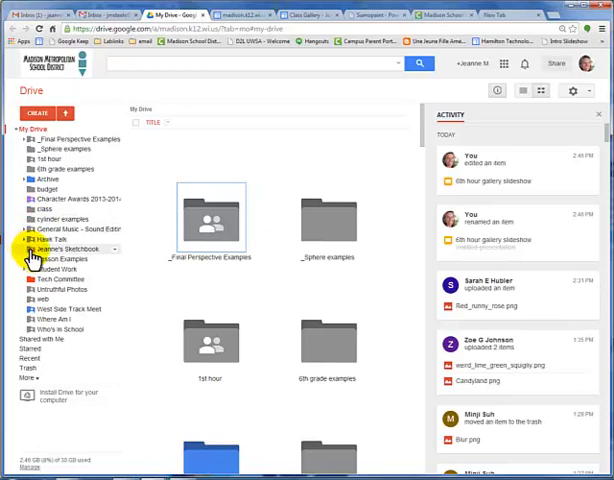
pyautogui.click(60, 249)
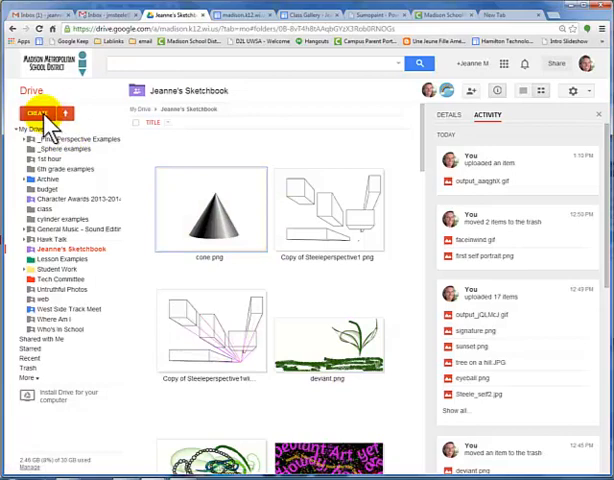
pyautogui.click(38, 111)
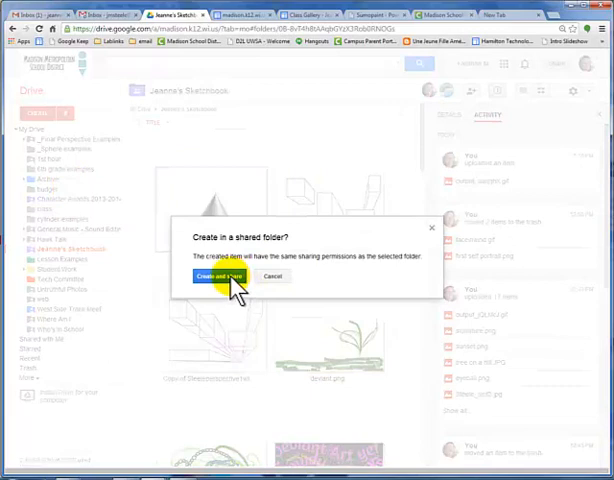
# Confirm creation in the shared folder and apply the Dark Gradient theme
pyautogui.click(222, 276)
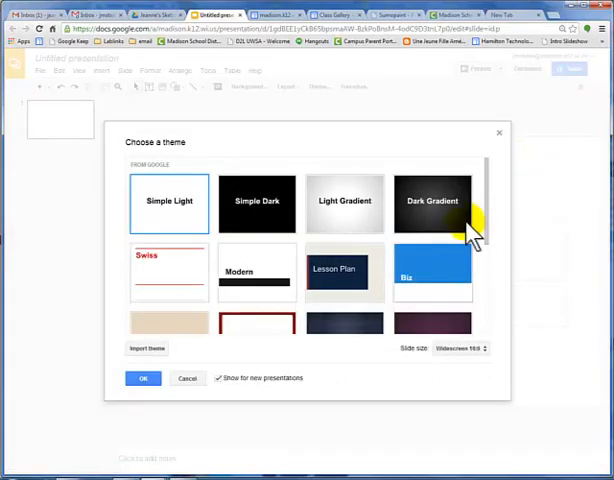
pyautogui.scroll(-3)
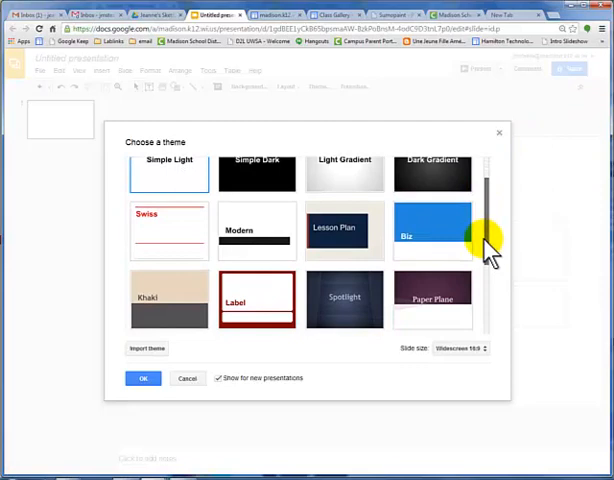
pyautogui.scroll(-3)
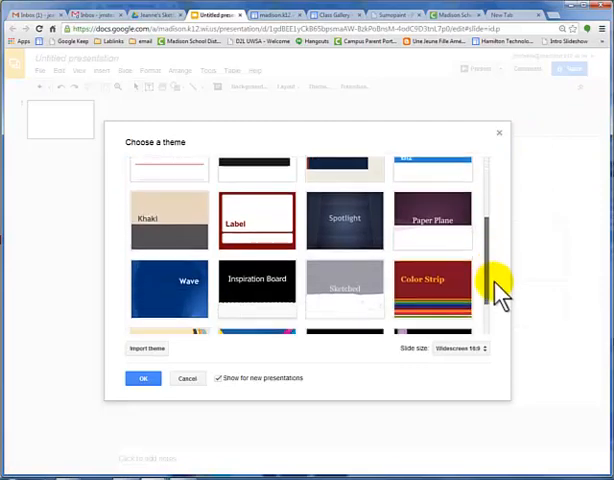
pyautogui.scroll(3)
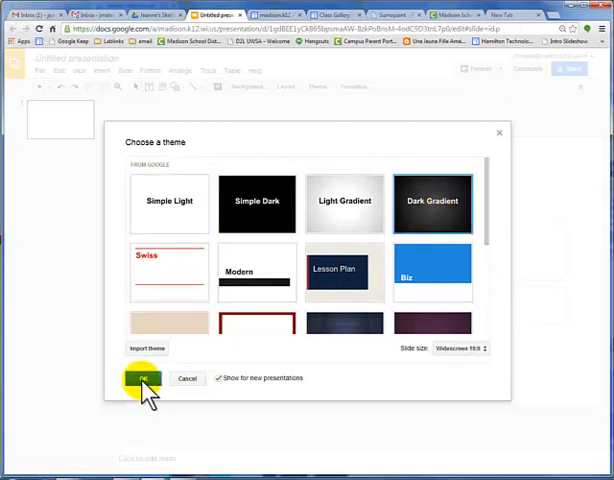
pyautogui.moveTo(488, 362)
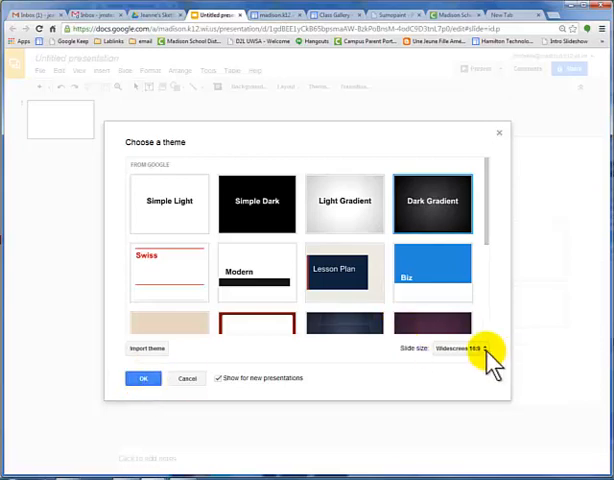
pyautogui.click(470, 349)
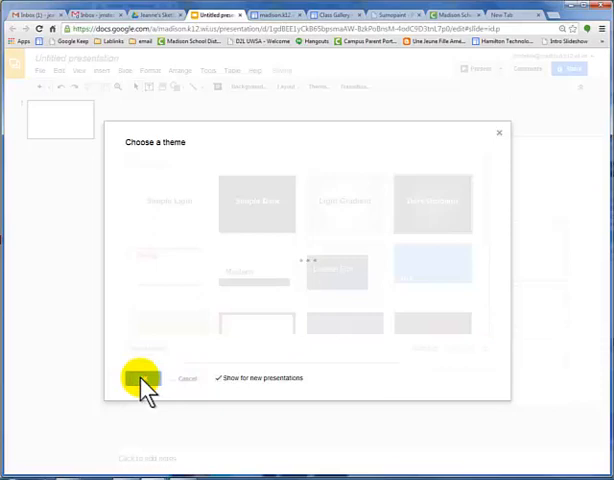
pyautogui.click(143, 378)
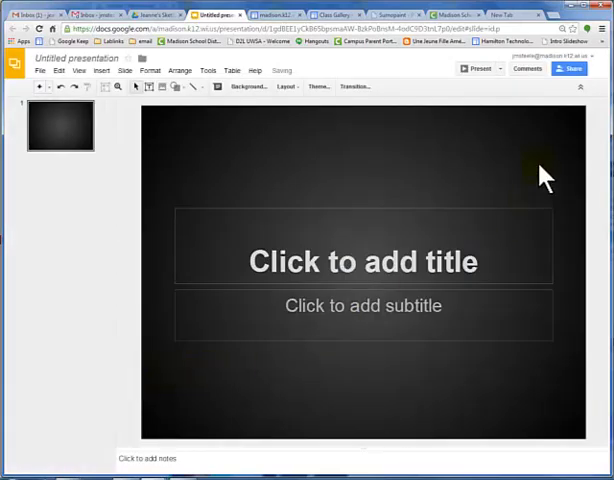
# Name the presentation 'My Sketchbook' and save the name
pyautogui.click(575, 69)
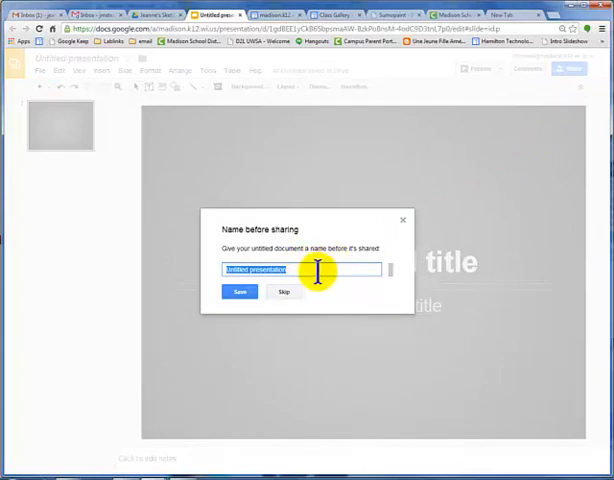
pyautogui.write('My Sketc')
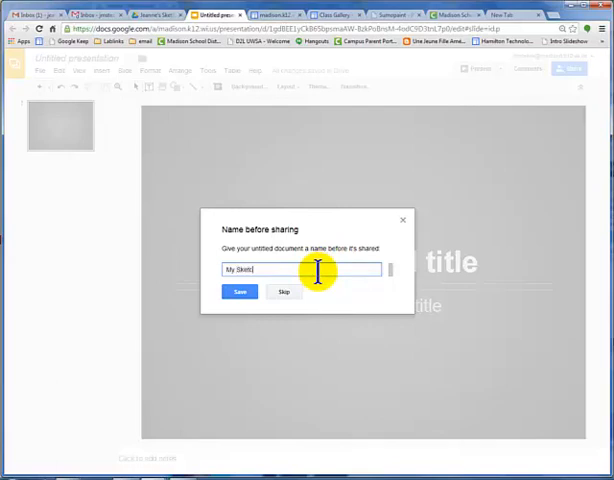
pyautogui.rightClick(315, 268)
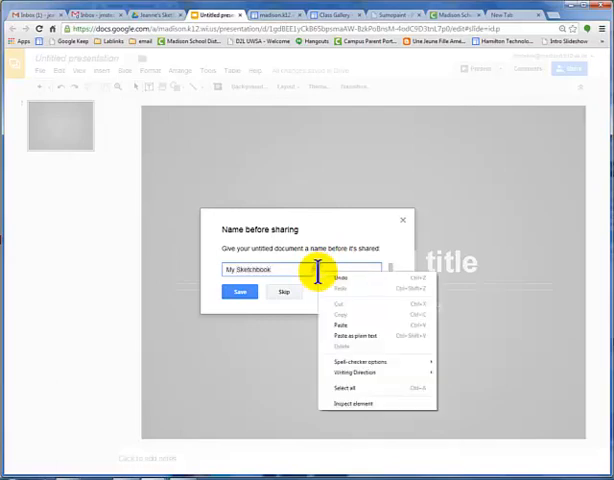
pyautogui.click(240, 292)
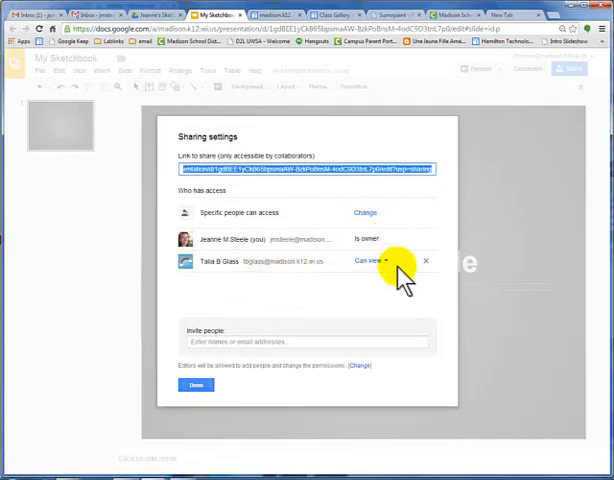
# Remove the other collaborator and set access to 'Anyone with the link'
pyautogui.click(424, 260)
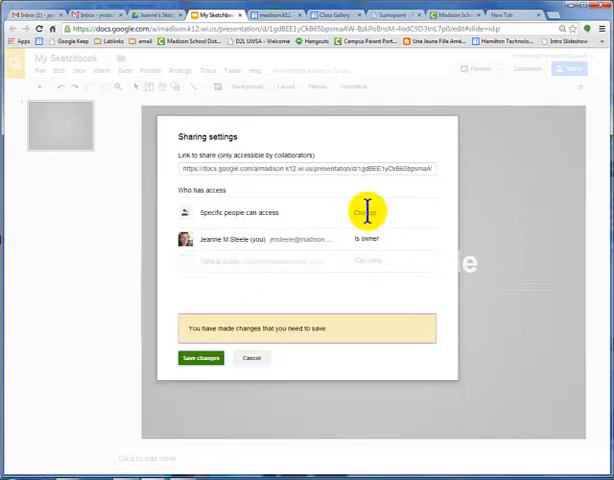
pyautogui.moveTo(320, 195)
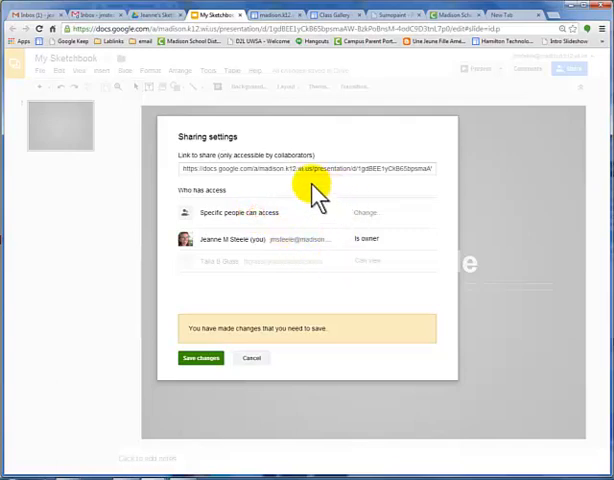
pyautogui.click(201, 358)
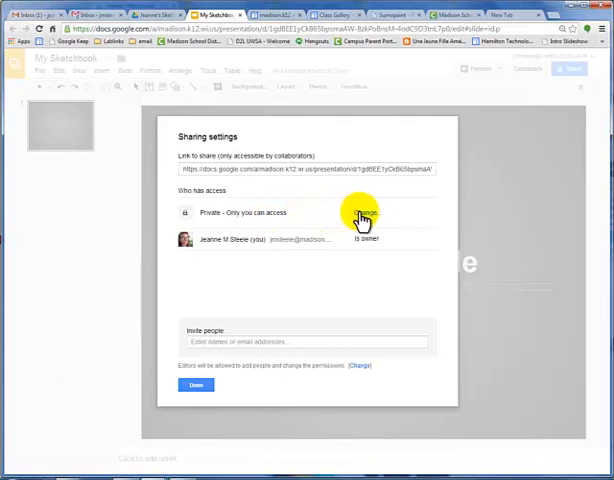
pyautogui.click(363, 212)
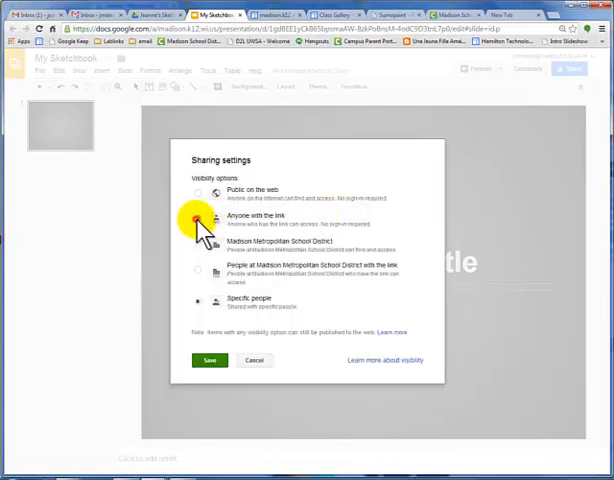
pyautogui.click(198, 220)
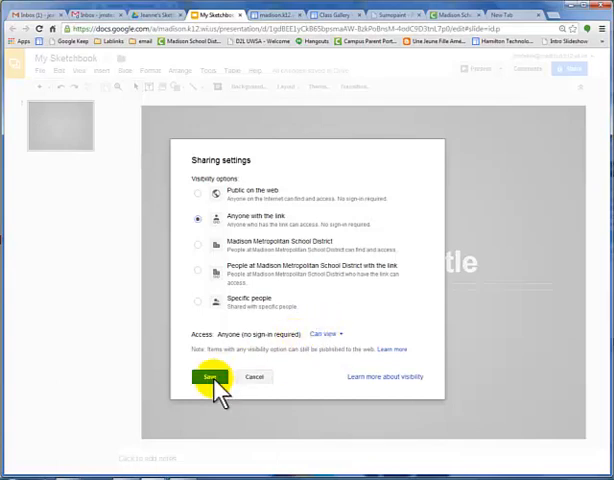
pyautogui.click(207, 376)
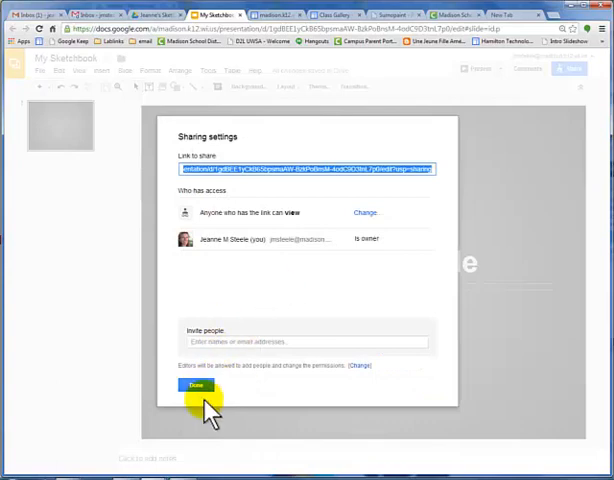
pyautogui.click(193, 386)
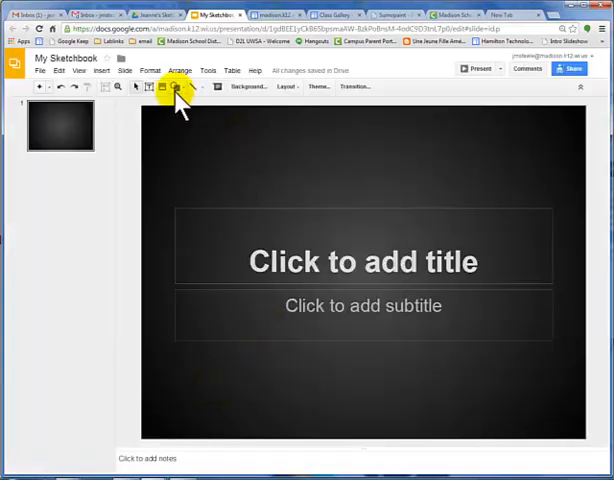
# Insert cone.png from the Jeanne's Sketchbook Drive folder onto the first slide
pyautogui.click(163, 86)
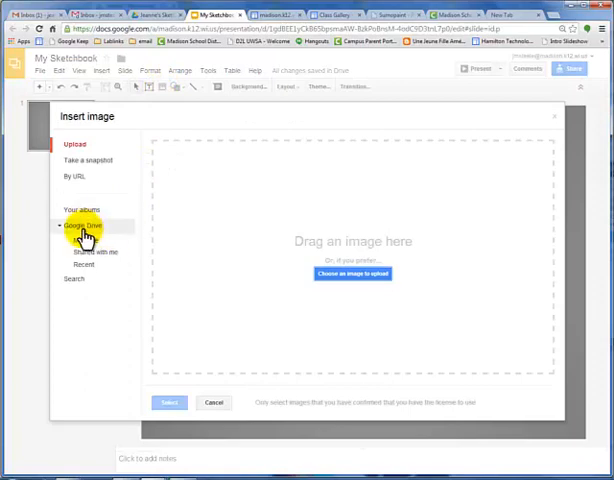
pyautogui.click(85, 226)
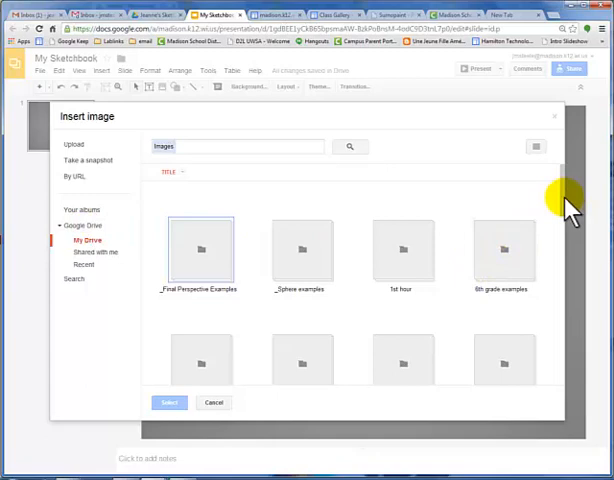
pyautogui.scroll(-3)
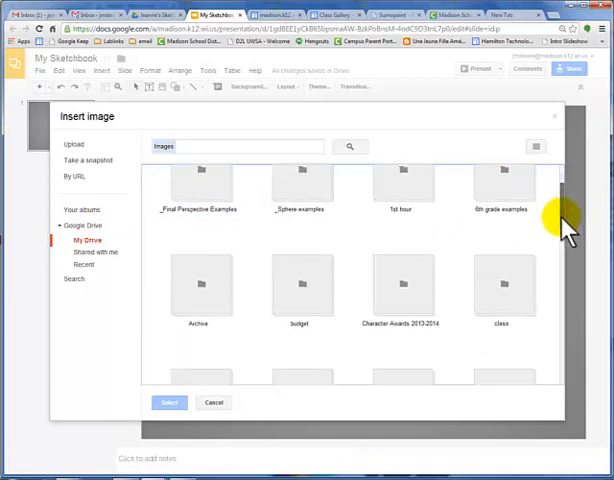
pyautogui.scroll(-3)
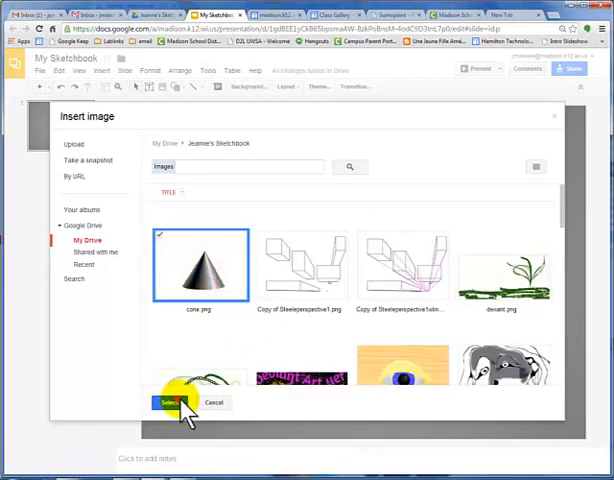
pyautogui.click(168, 402)
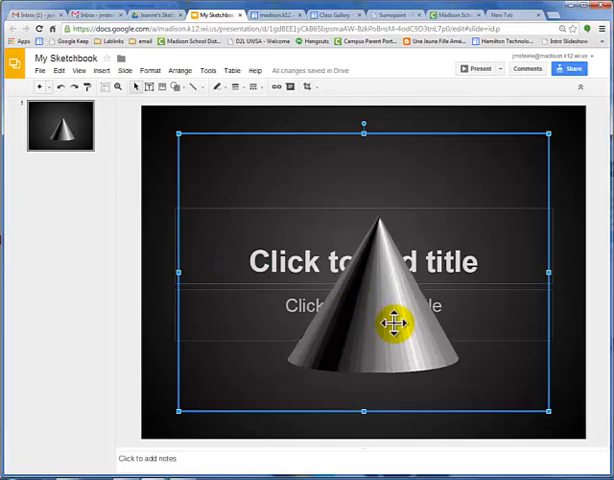
pyautogui.moveTo(578, 348)
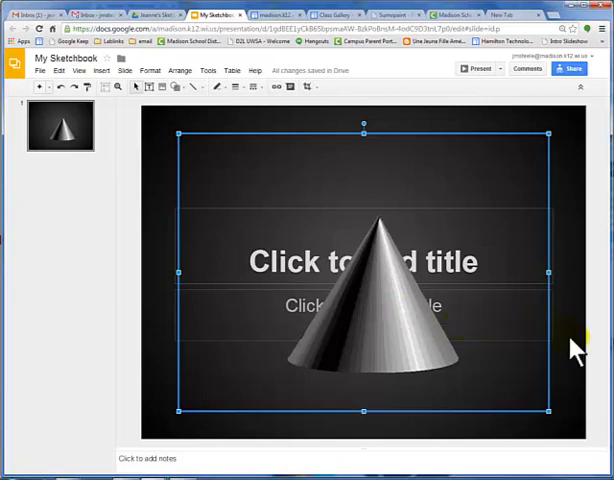
pyautogui.click(165, 185)
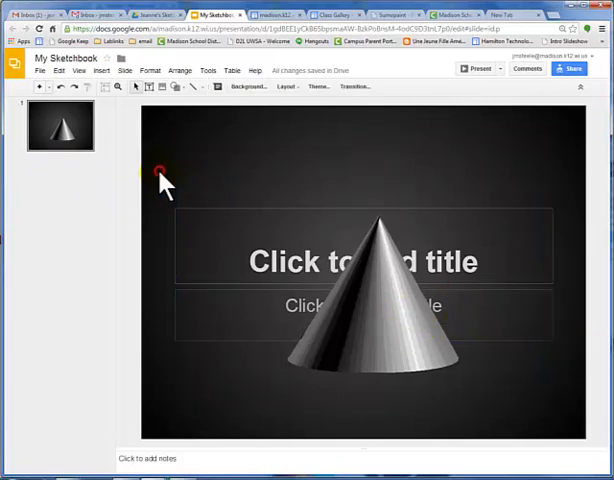
pyautogui.moveTo(163, 180)
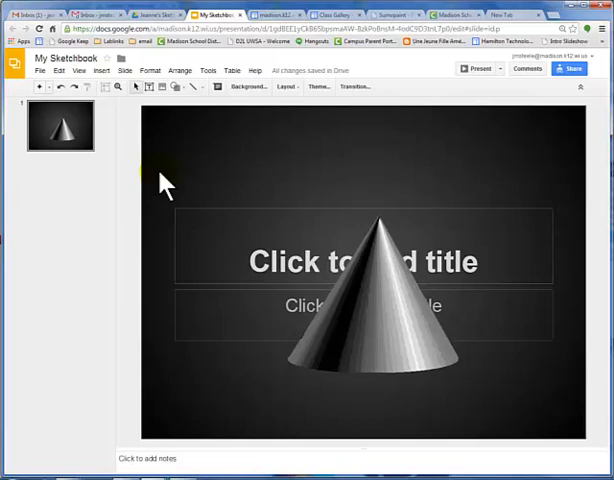
pyautogui.moveTo(96, 71)
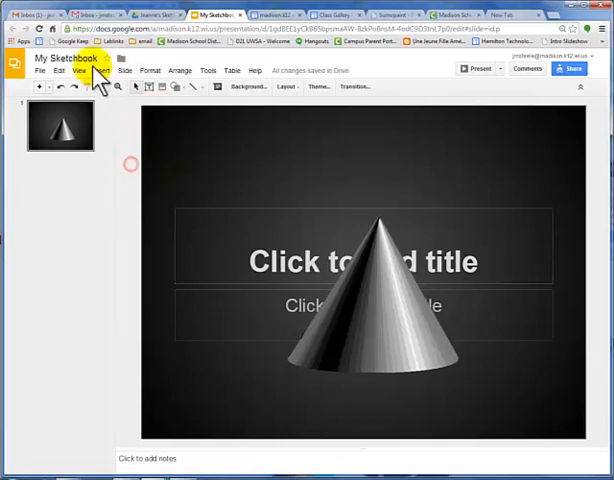
# Add a slide with the devant.png plant picture, then add another new slide
pyautogui.click(102, 71)
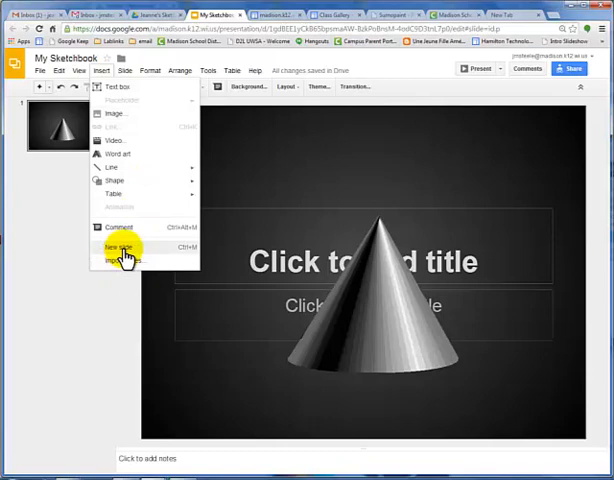
pyautogui.click(115, 246)
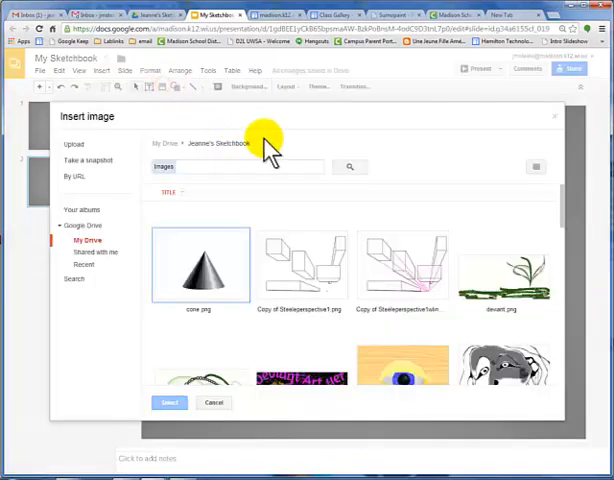
pyautogui.click(305, 265)
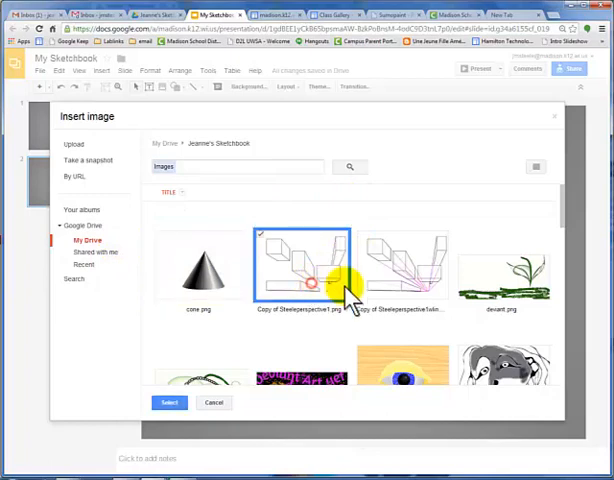
pyautogui.click(400, 265)
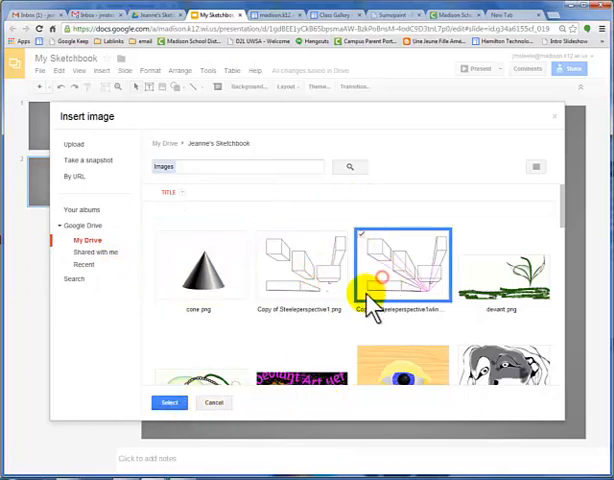
pyautogui.click(505, 270)
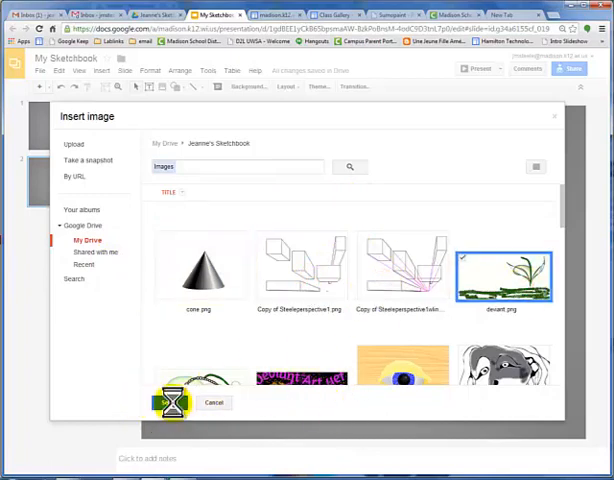
pyautogui.click(213, 402)
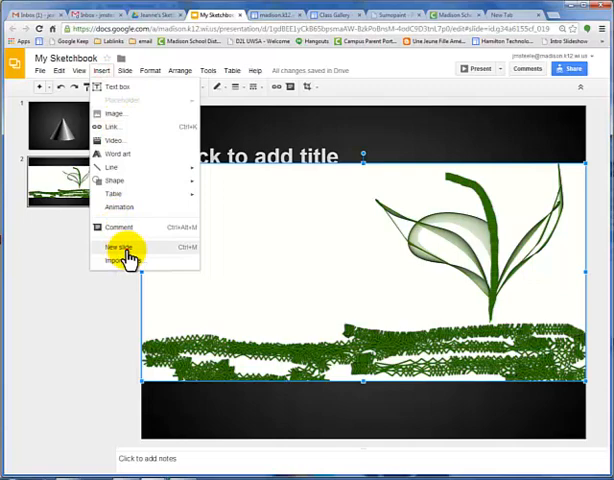
pyautogui.click(112, 246)
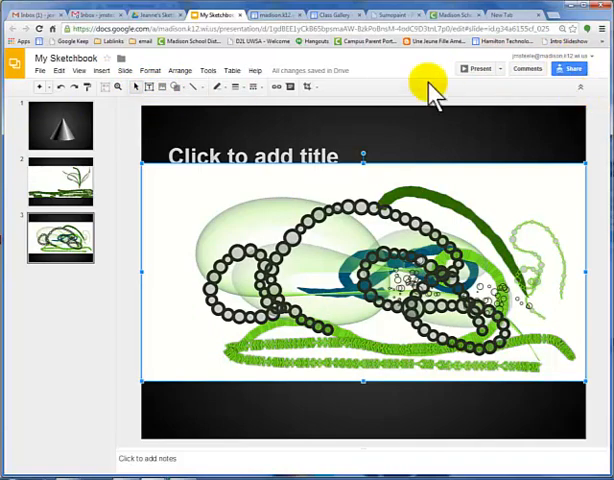
pyautogui.moveTo(573, 69)
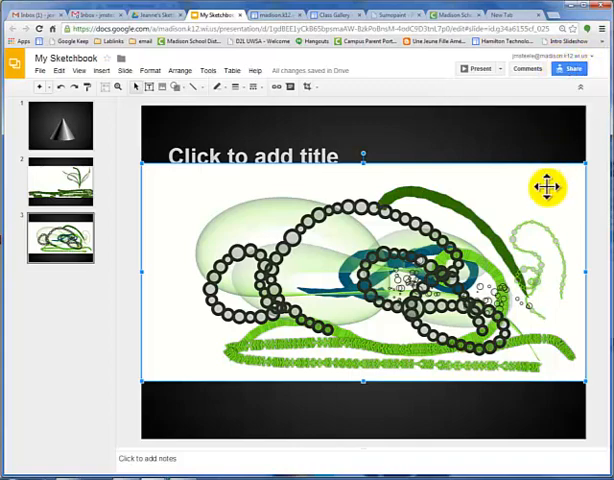
pyautogui.moveTo(512, 187)
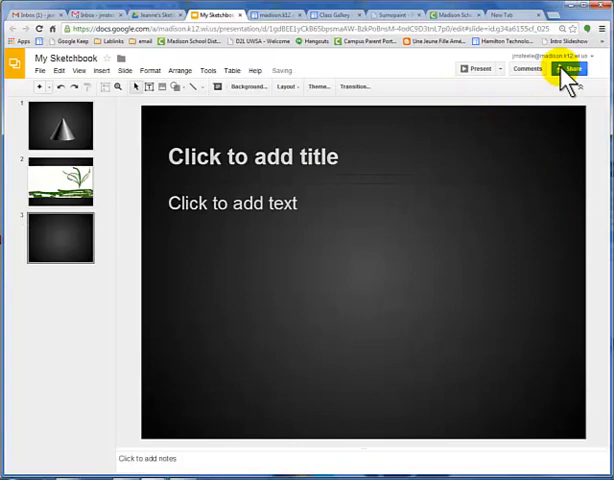
pyautogui.moveTo(567, 68)
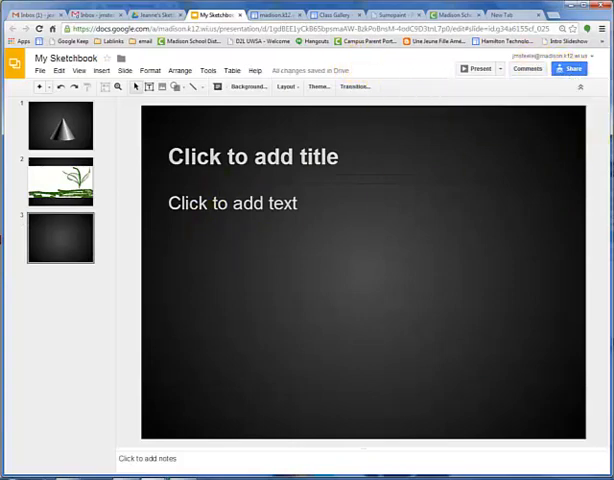
pyautogui.moveTo(378, 97)
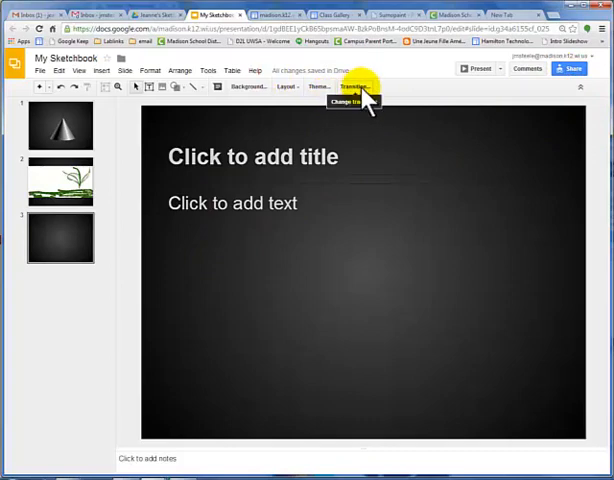
pyautogui.moveTo(404, 154)
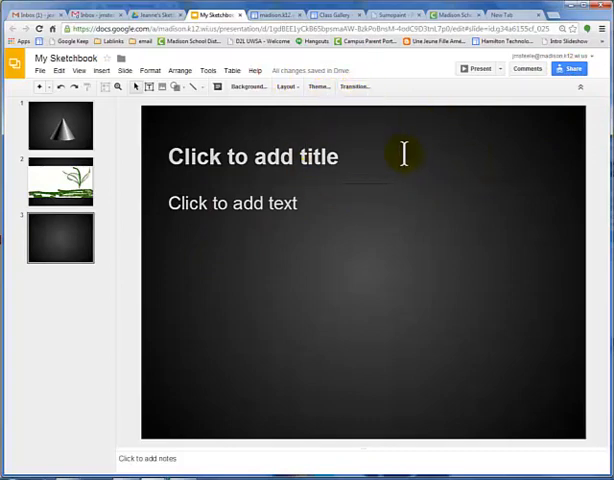
# Select the blank third slide and bring up its transition settings
pyautogui.click(233, 203)
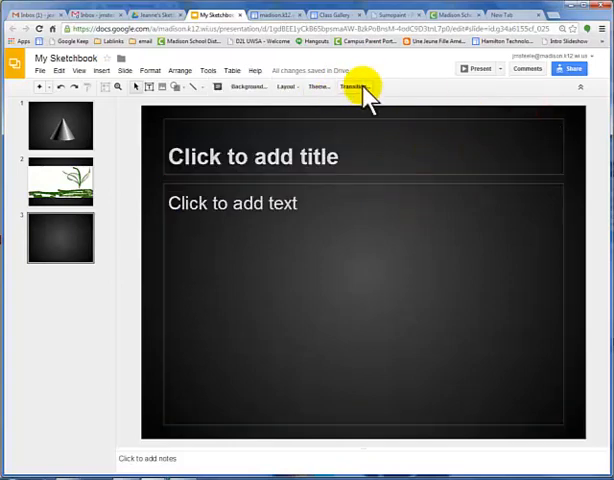
pyautogui.click(354, 87)
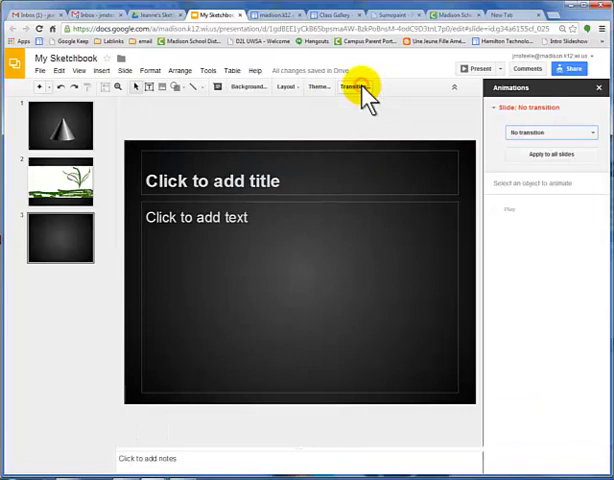
# Choose the Fade transition and apply it to all slides
pyautogui.click(550, 132)
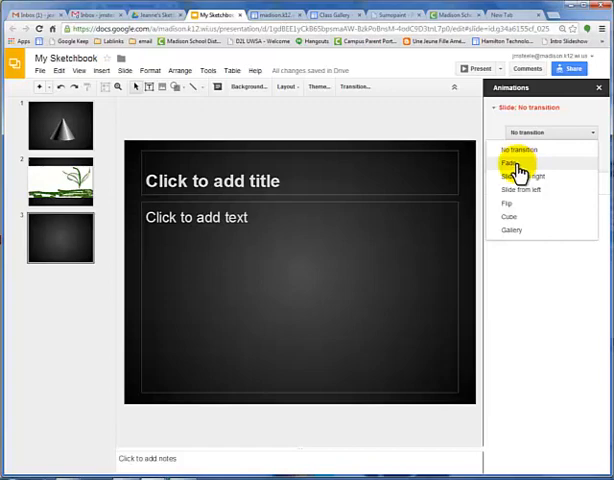
pyautogui.moveTo(515, 205)
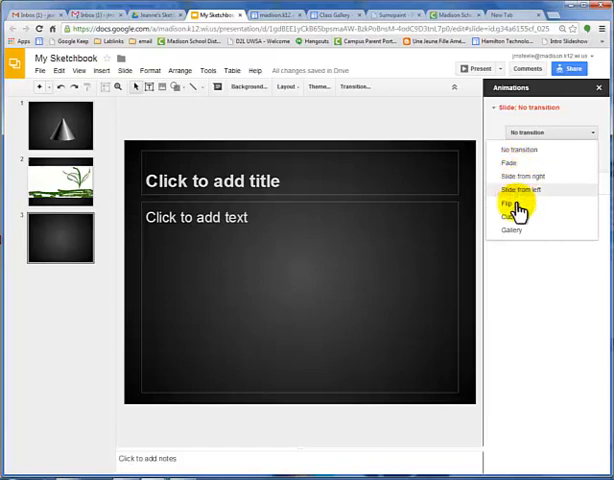
pyautogui.moveTo(512, 210)
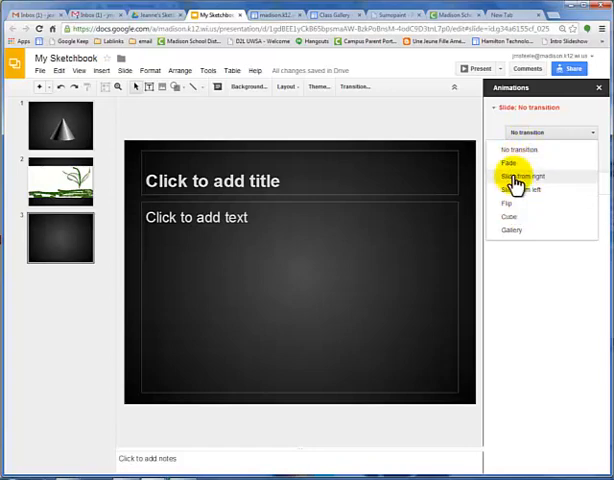
pyautogui.click(513, 162)
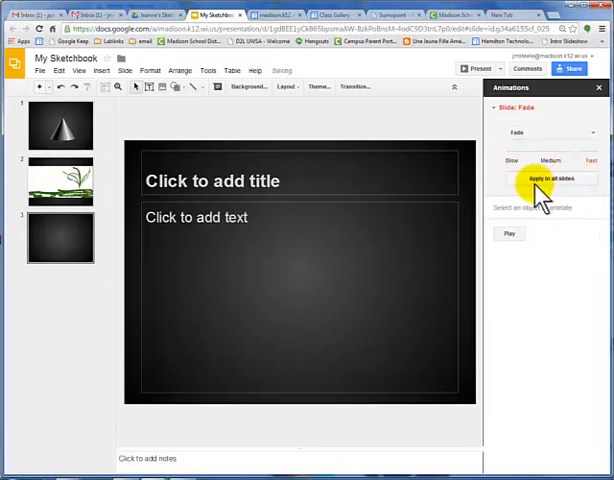
pyautogui.click(551, 178)
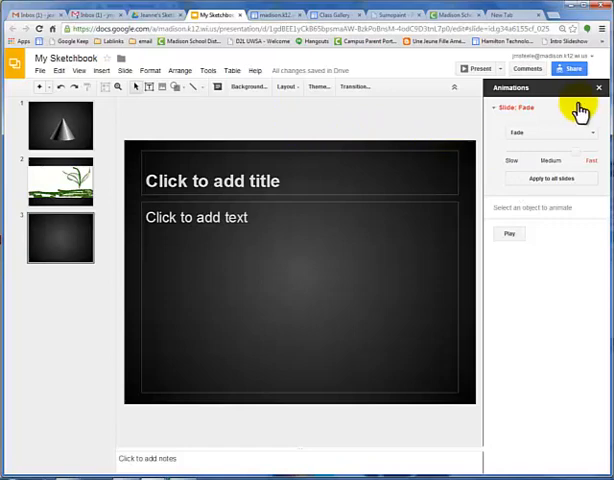
pyautogui.moveTo(599, 98)
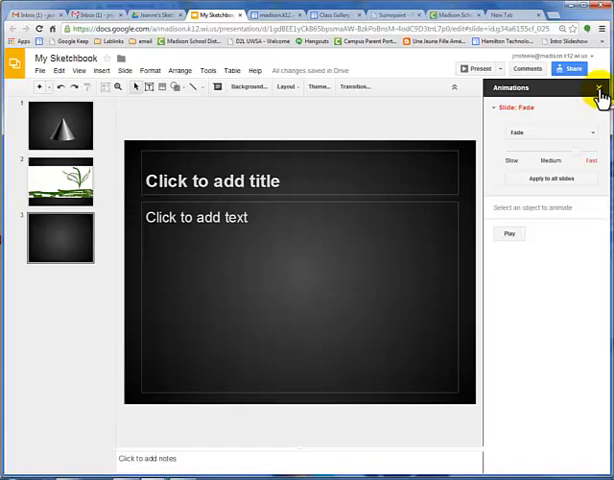
pyautogui.moveTo(267, 118)
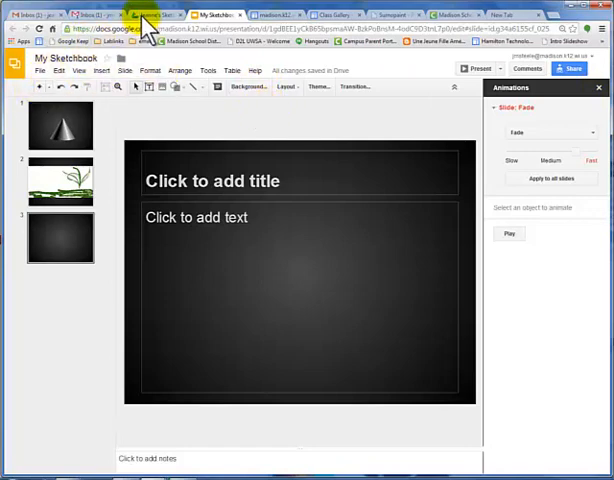
# Create another presentation in the shared Sketchbook folder via Create and share
pyautogui.click(140, 14)
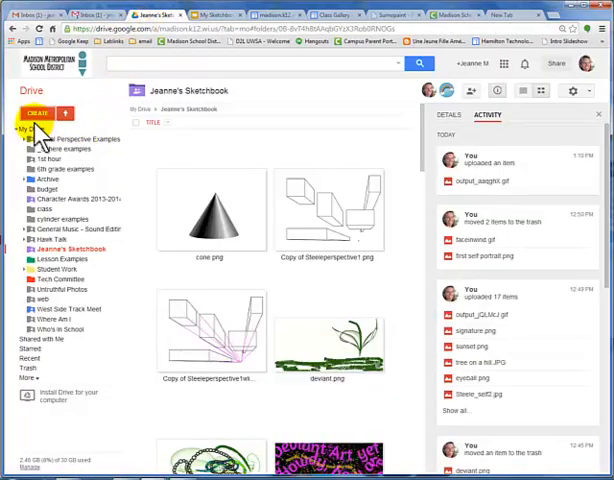
pyautogui.click(33, 112)
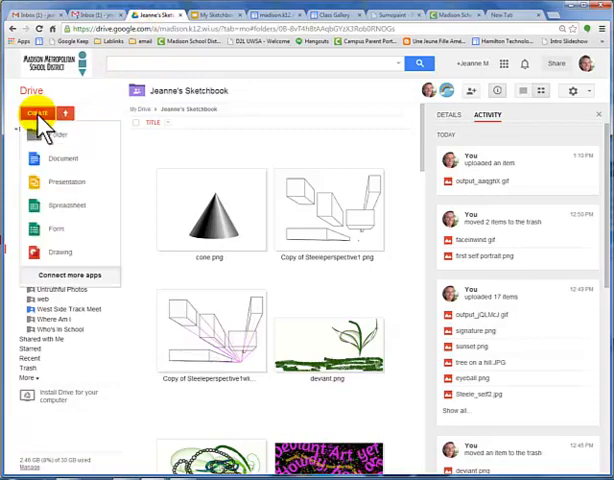
pyautogui.moveTo(62, 182)
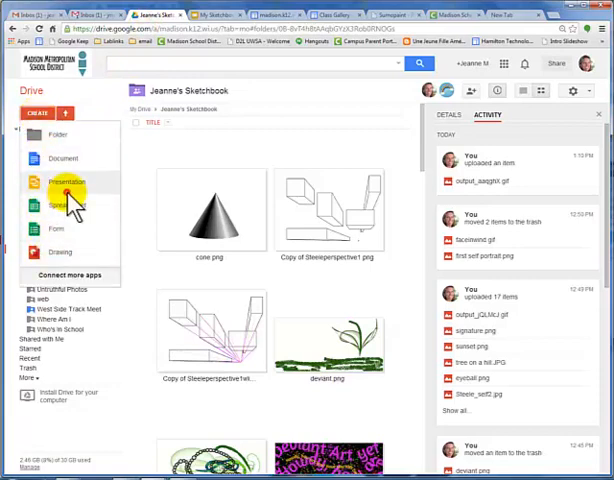
pyautogui.click(64, 181)
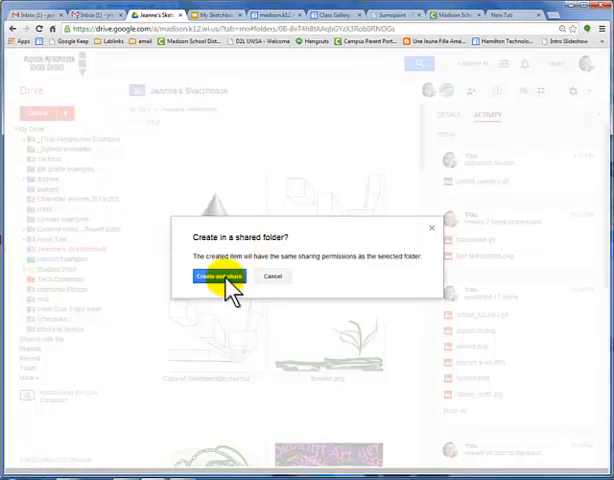
pyautogui.click(219, 276)
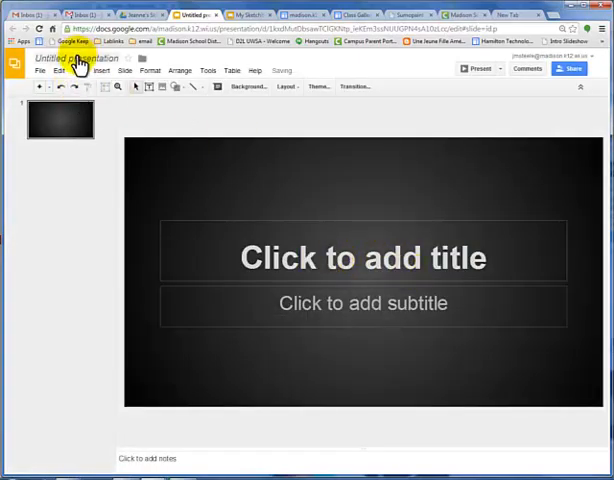
# Rename the untitled presentation to 'My assignments'
pyautogui.click(72, 58)
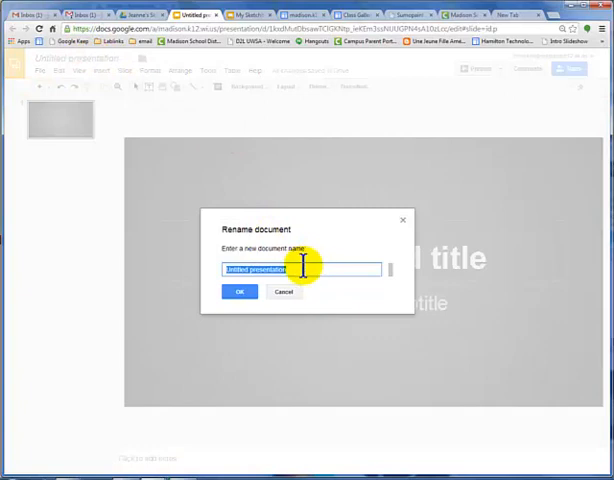
pyautogui.write('My assign')
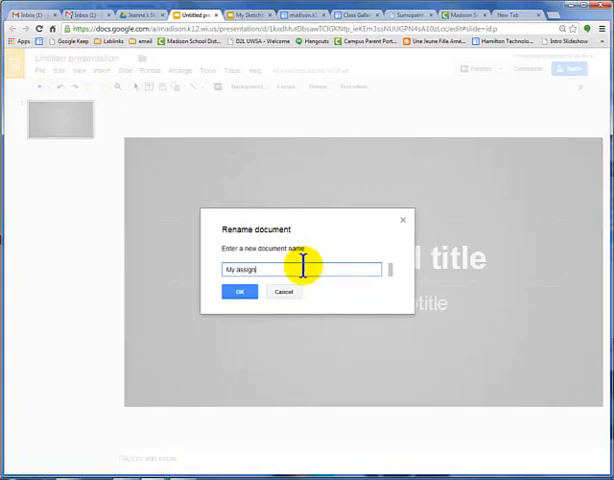
pyautogui.write('ments')
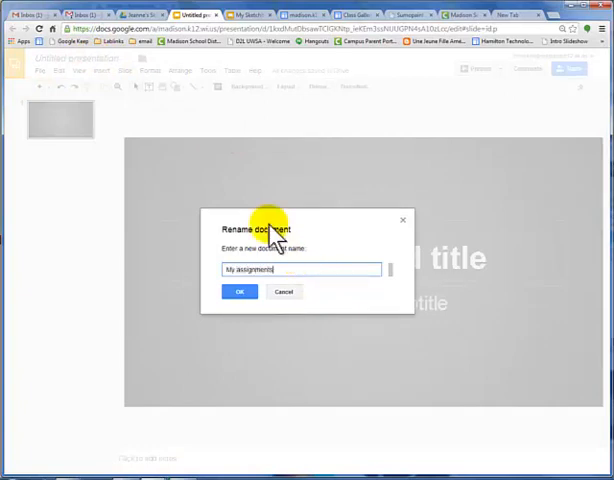
pyautogui.click(240, 291)
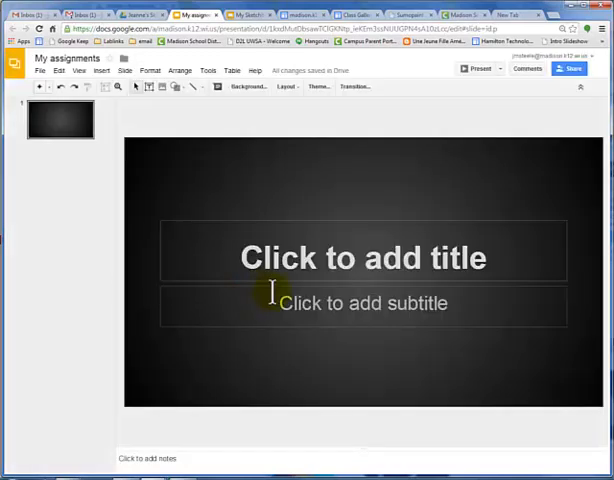
pyautogui.moveTo(188, 95)
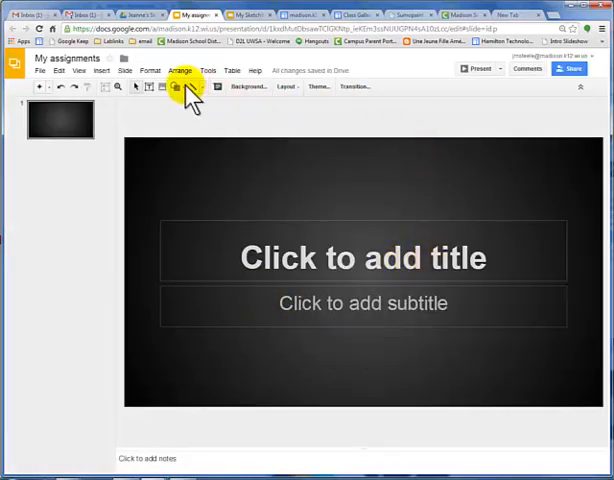
pyautogui.click(165, 88)
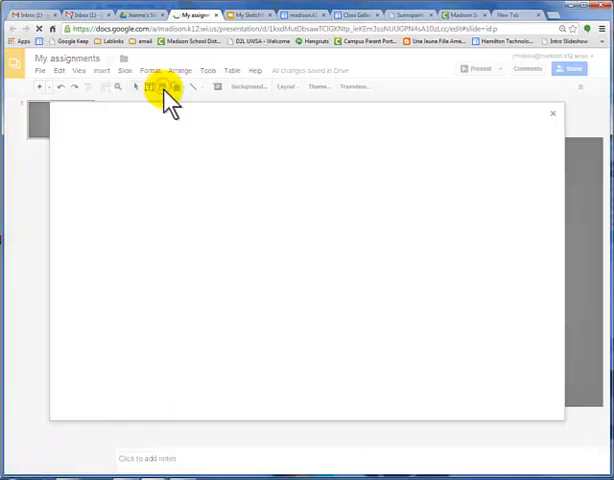
pyautogui.click(163, 87)
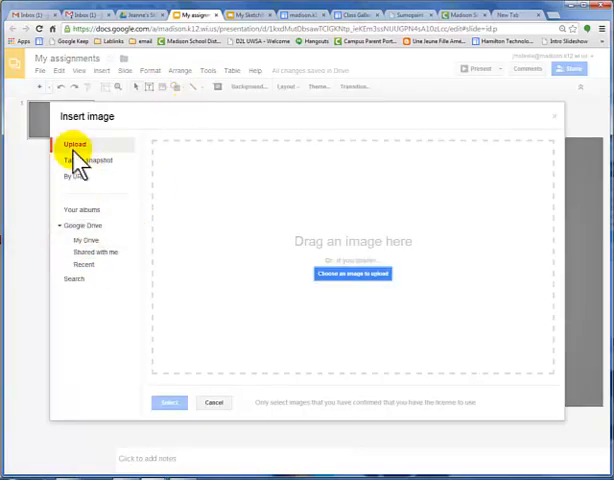
pyautogui.moveTo(350, 273)
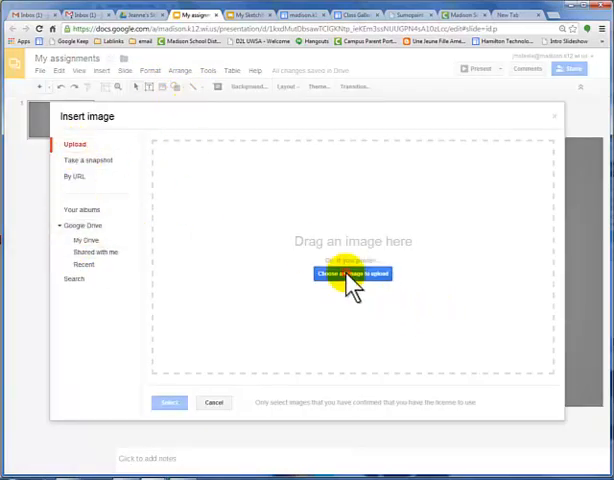
pyautogui.click(350, 273)
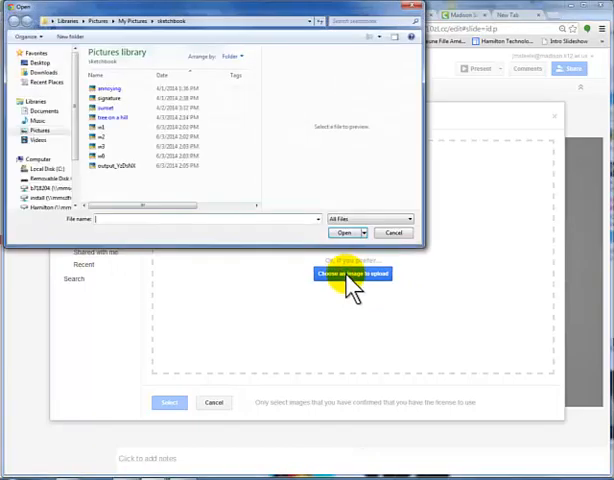
pyautogui.moveTo(48, 130)
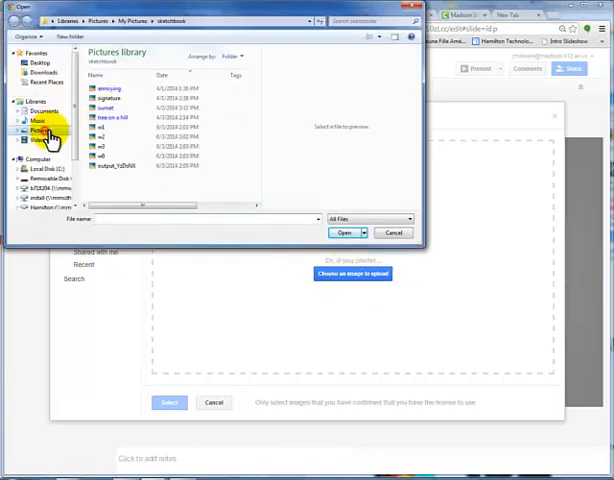
pyautogui.click(40, 147)
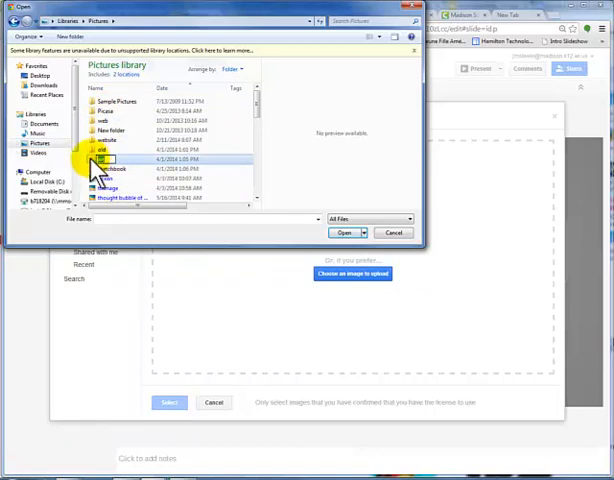
pyautogui.doubleClick(107, 158)
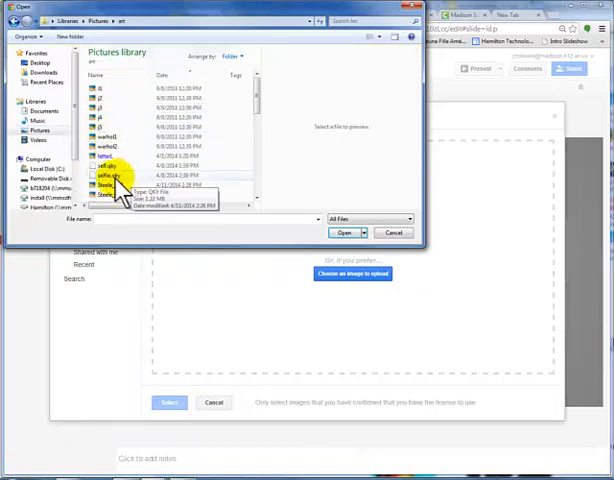
pyautogui.click(110, 186)
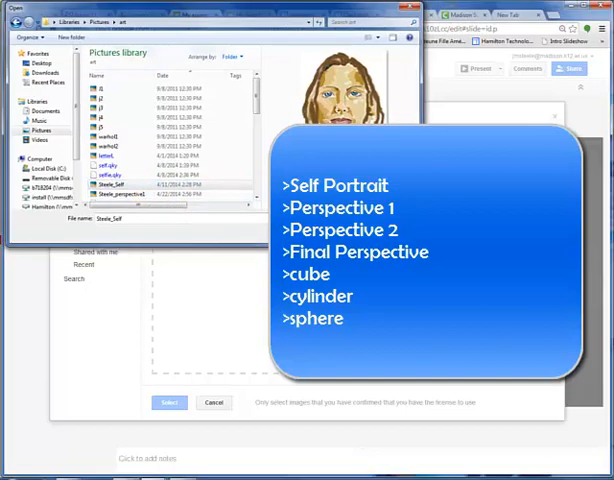
pyautogui.click(214, 402)
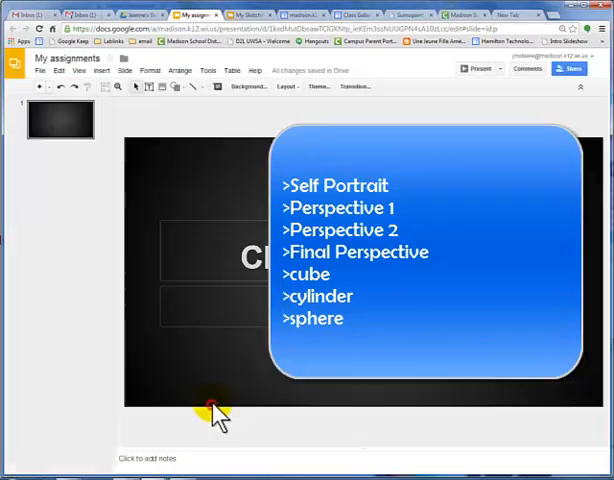
pyautogui.click(355, 86)
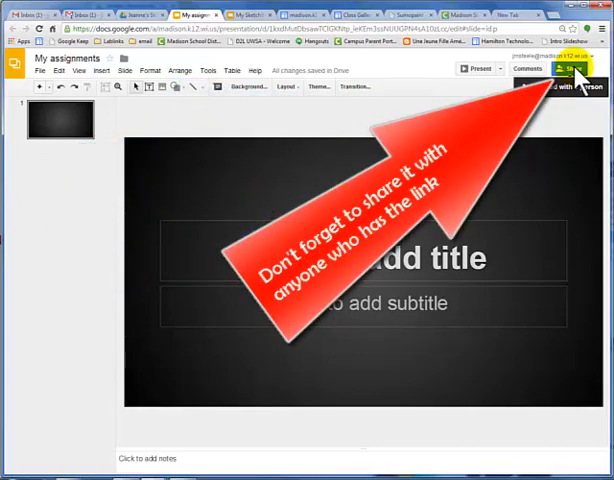
# Change the 'My assignments' general access to anyone with the link can view
pyautogui.click(568, 68)
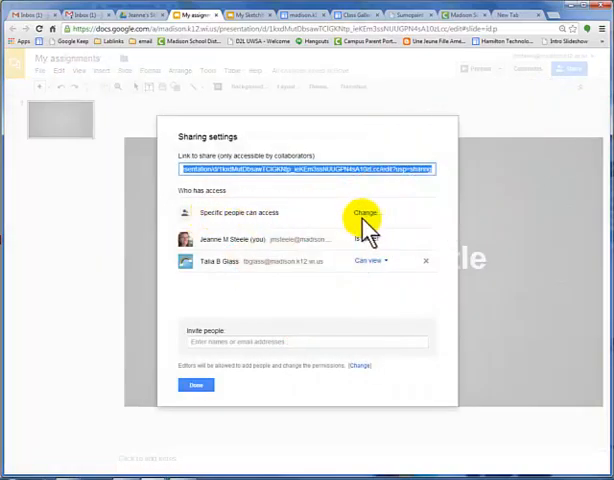
pyautogui.click(362, 213)
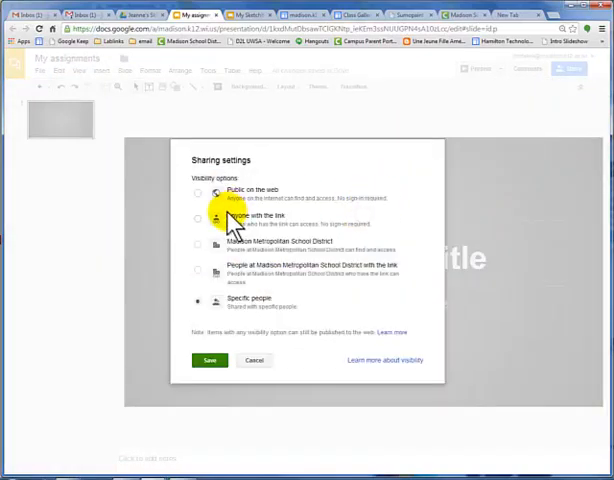
pyautogui.click(198, 219)
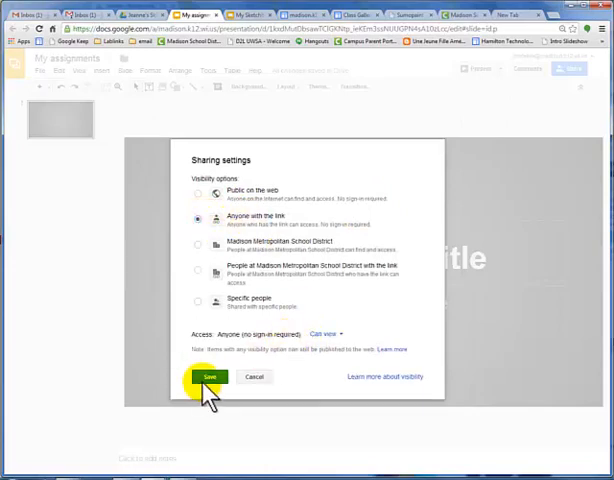
pyautogui.click(210, 376)
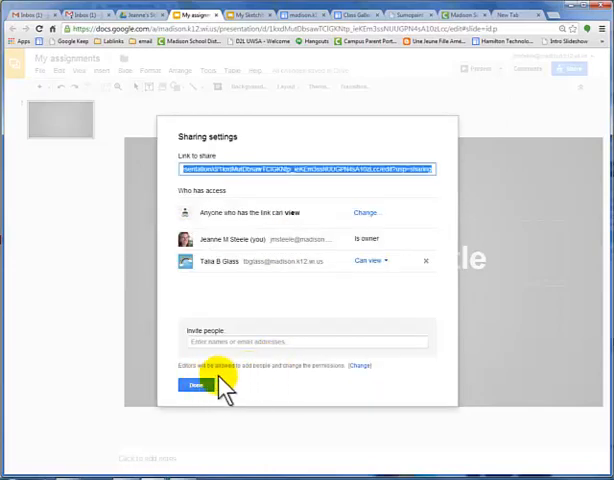